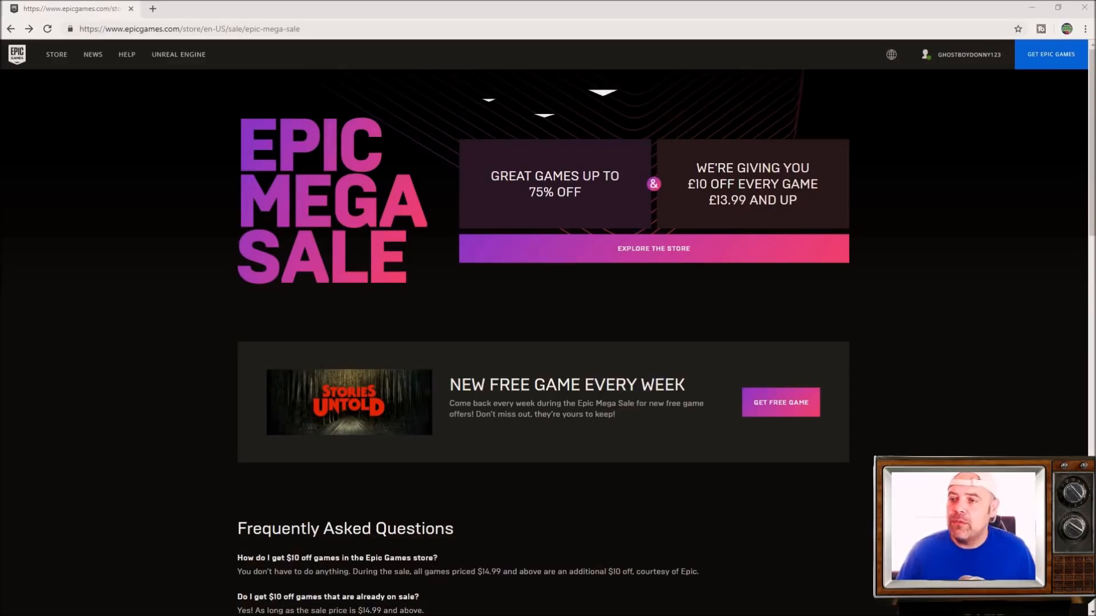
Step: Scroll the Password & Security page down to the Two-Factor Authentication options
{"action": "scroll", "scroll_direction": "down", "scroll_amount": 3}
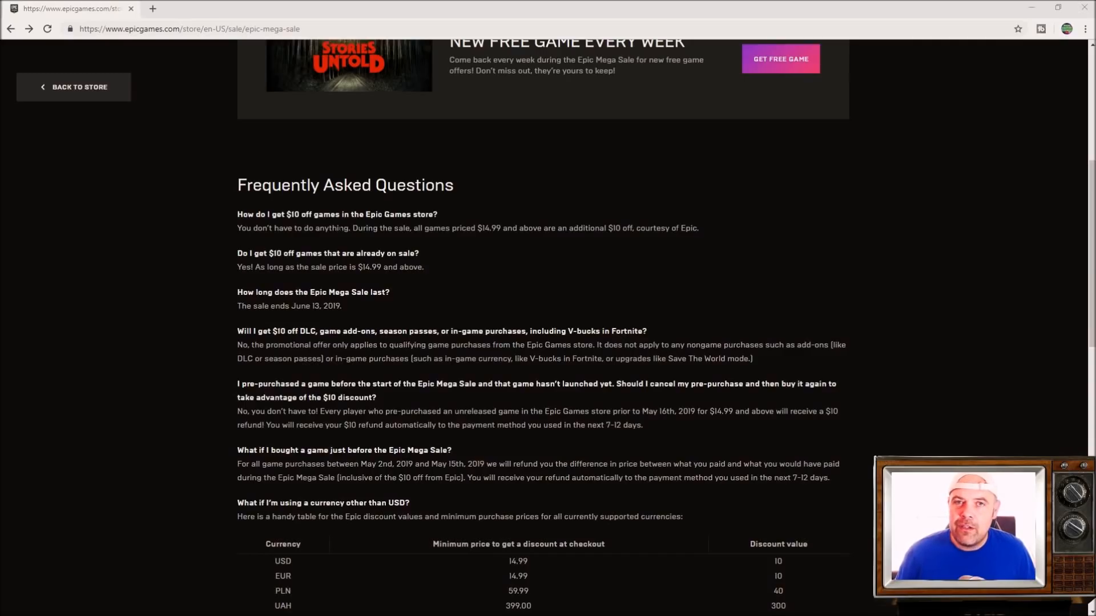
{"action": "mouse_move", "coordinate": [185, 252]}
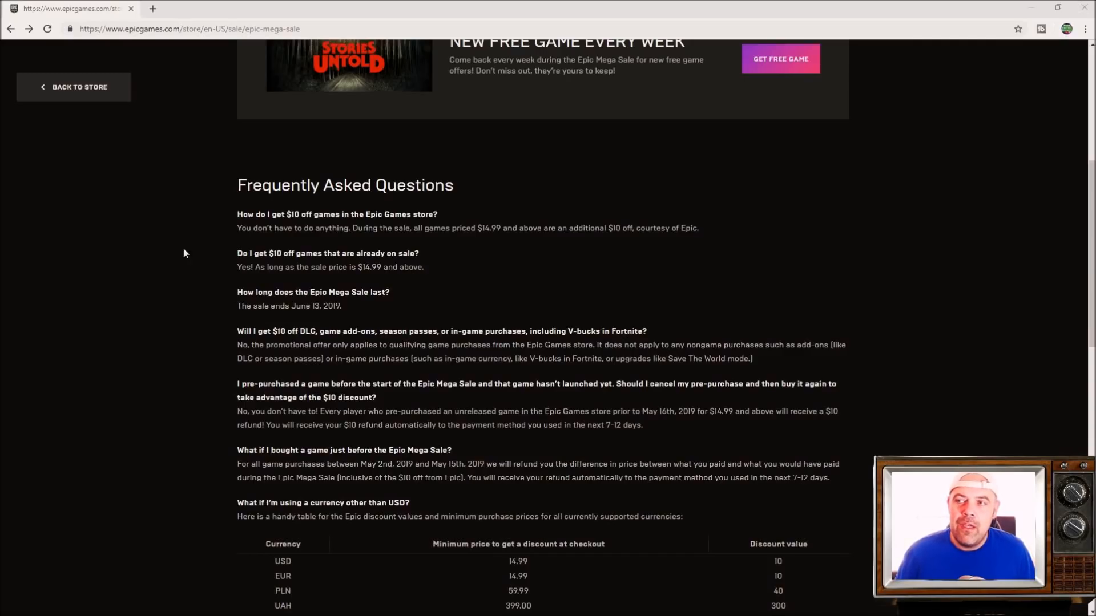
{"action": "mouse_move", "coordinate": [376, 239]}
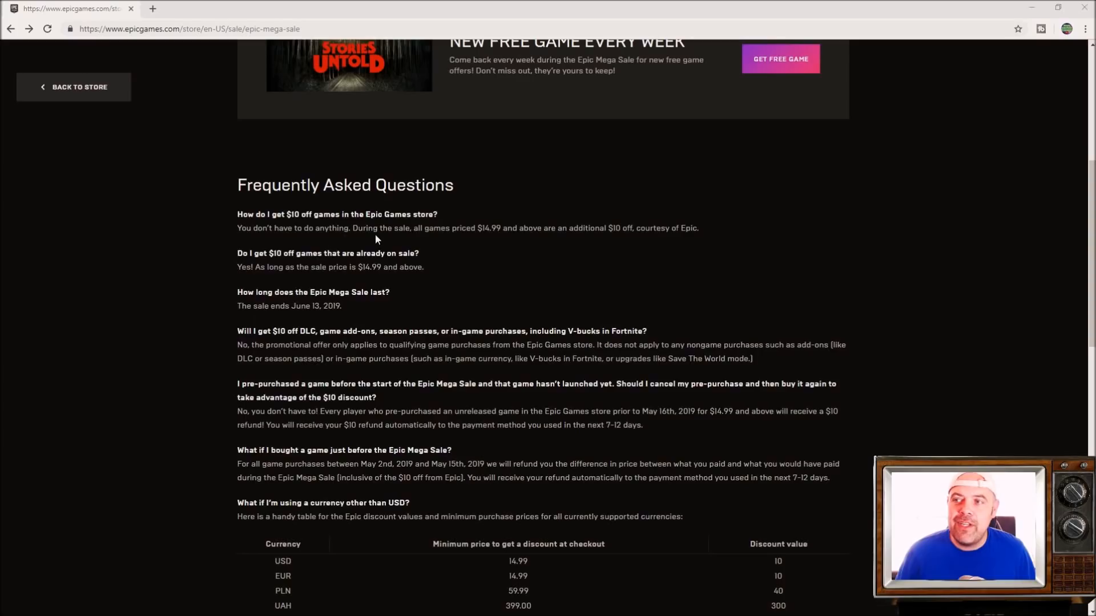
{"action": "scroll", "scroll_direction": "down", "scroll_amount": 3}
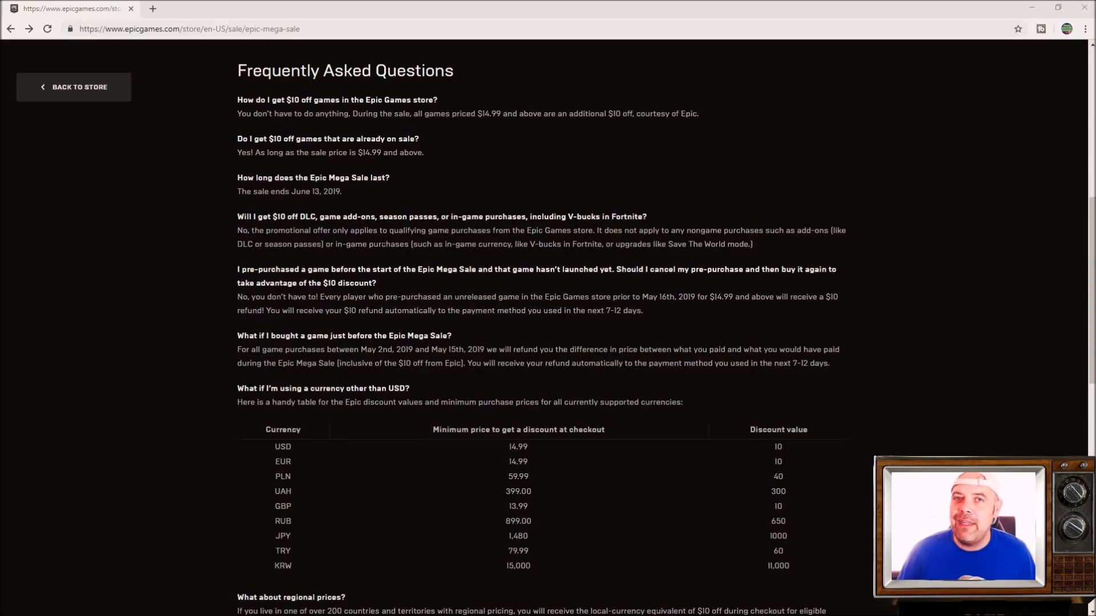
{"action": "mouse_move", "coordinate": [291, 95]}
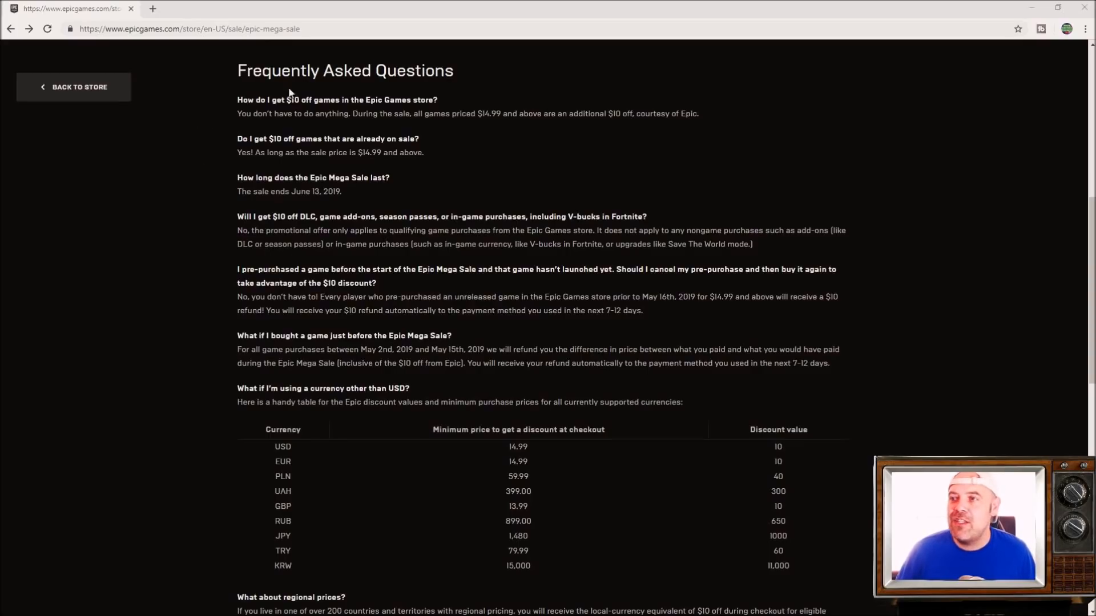
{"action": "mouse_move", "coordinate": [493, 144]}
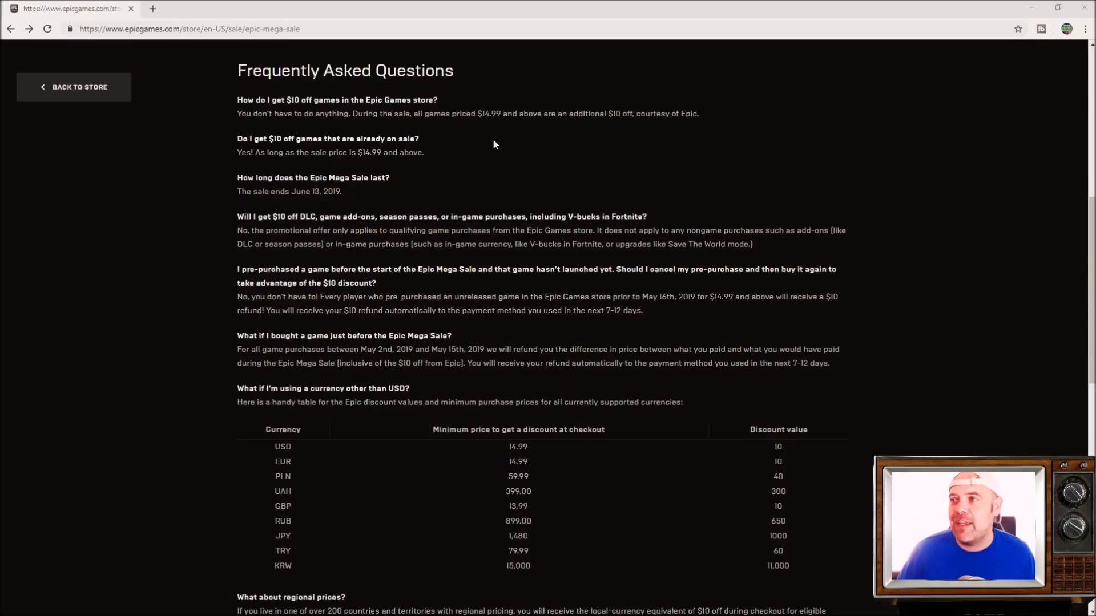
{"action": "mouse_move", "coordinate": [498, 256]}
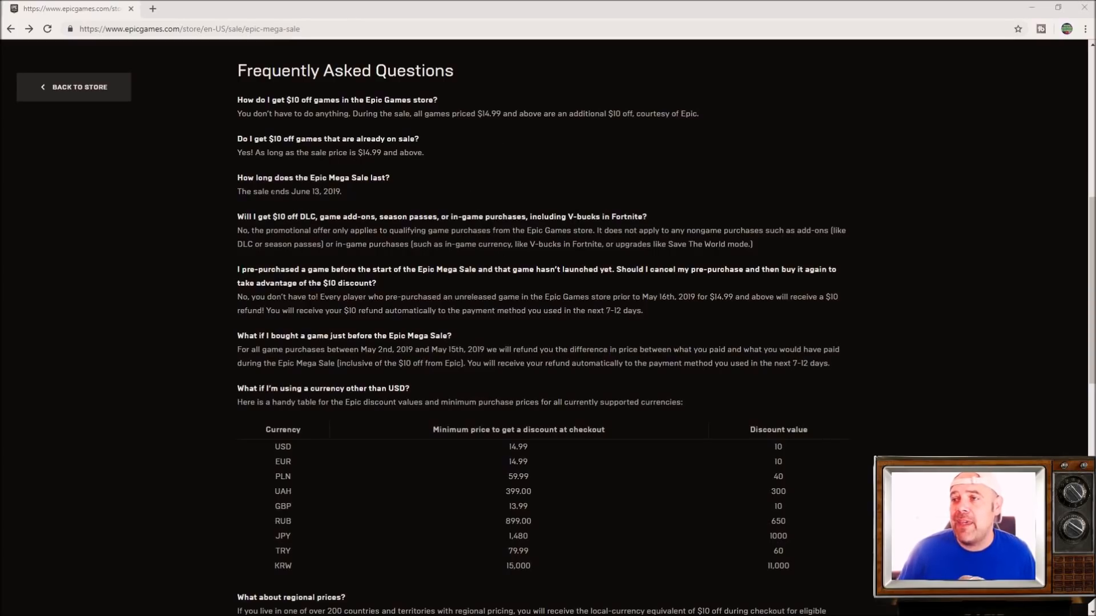
{"action": "mouse_move", "coordinate": [410, 292]}
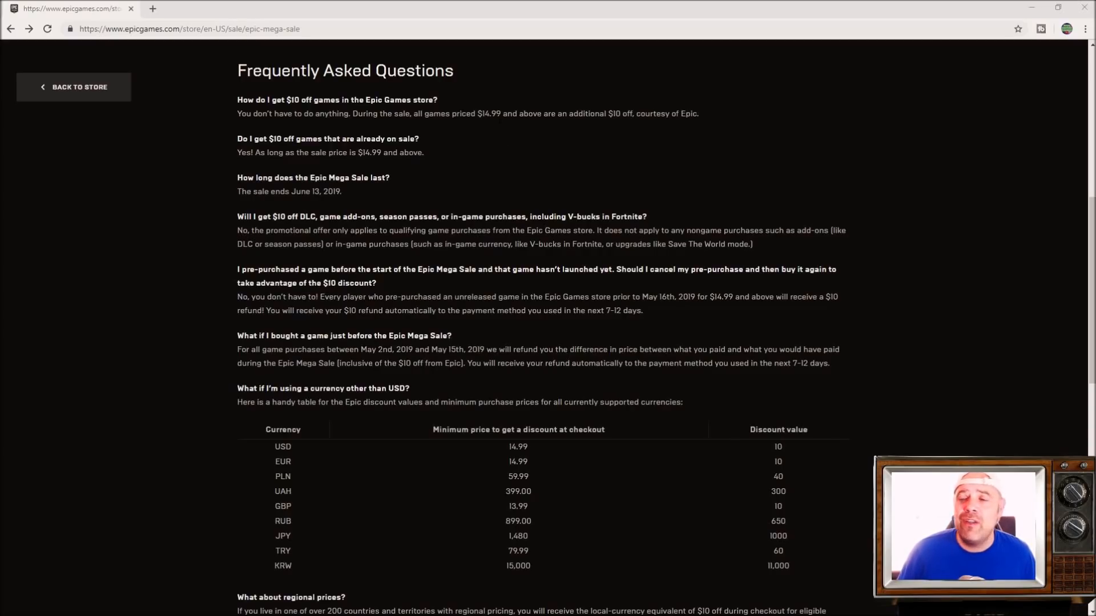
{"action": "scroll", "scroll_direction": "up", "scroll_amount": 3}
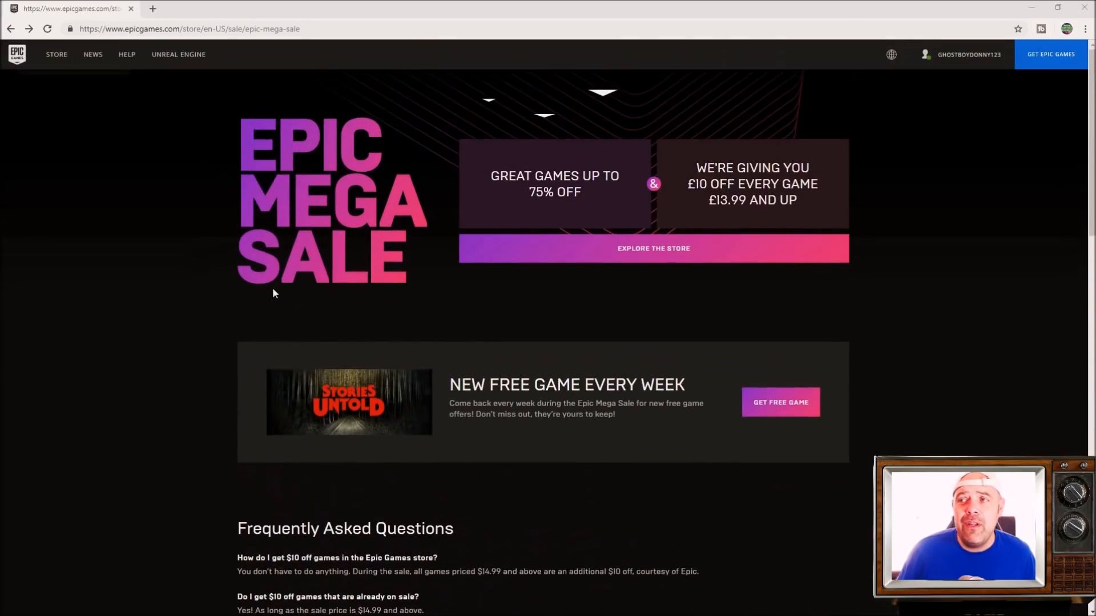
{"action": "mouse_move", "coordinate": [404, 361]}
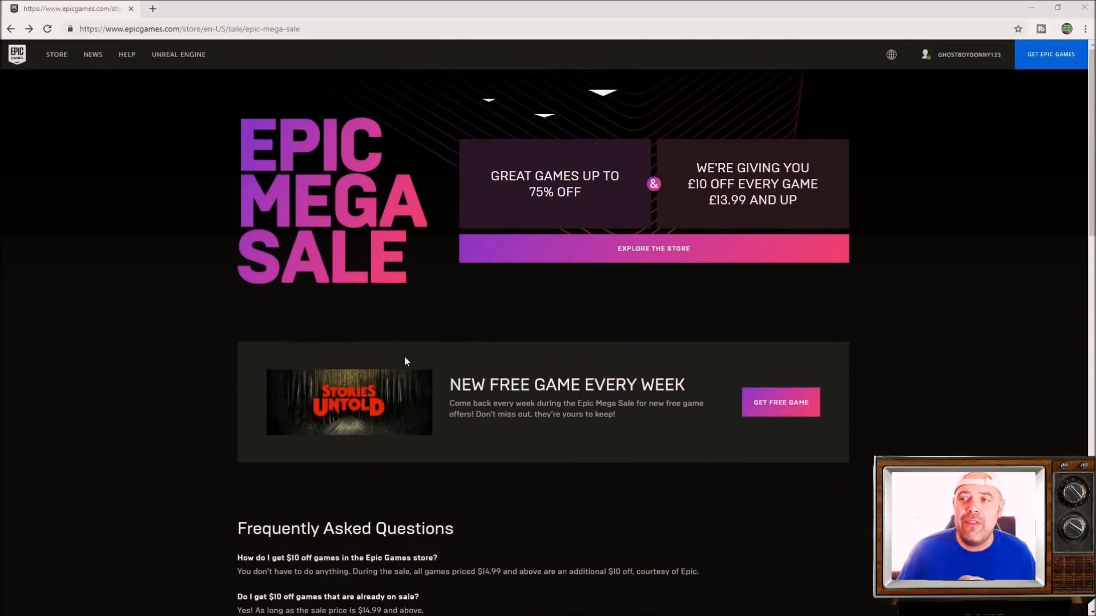
{"action": "mouse_move", "coordinate": [397, 353]}
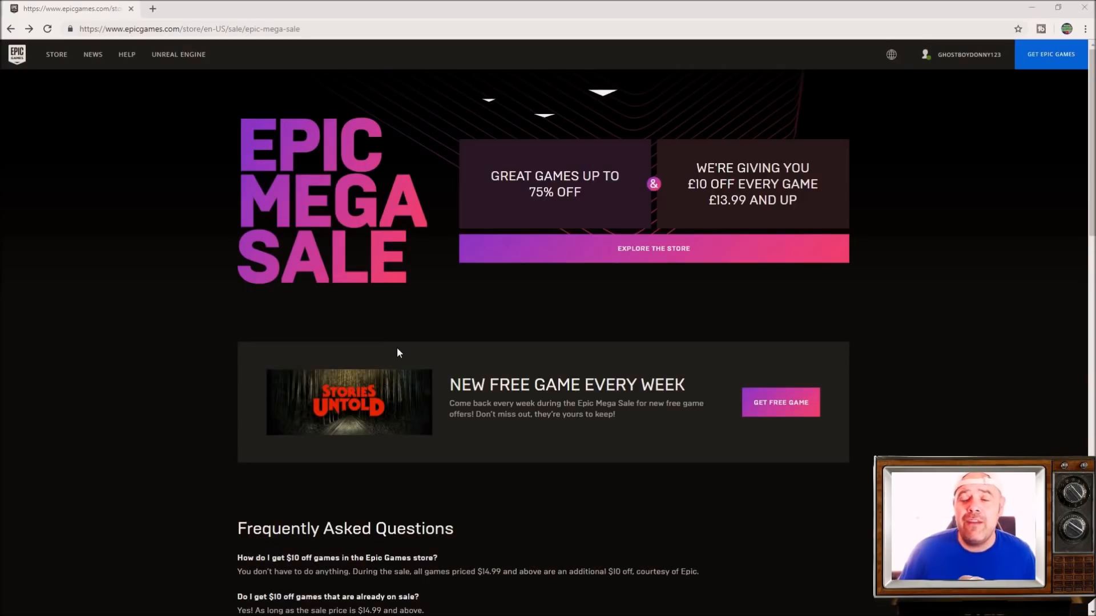
{"action": "mouse_move", "coordinate": [99, 376]}
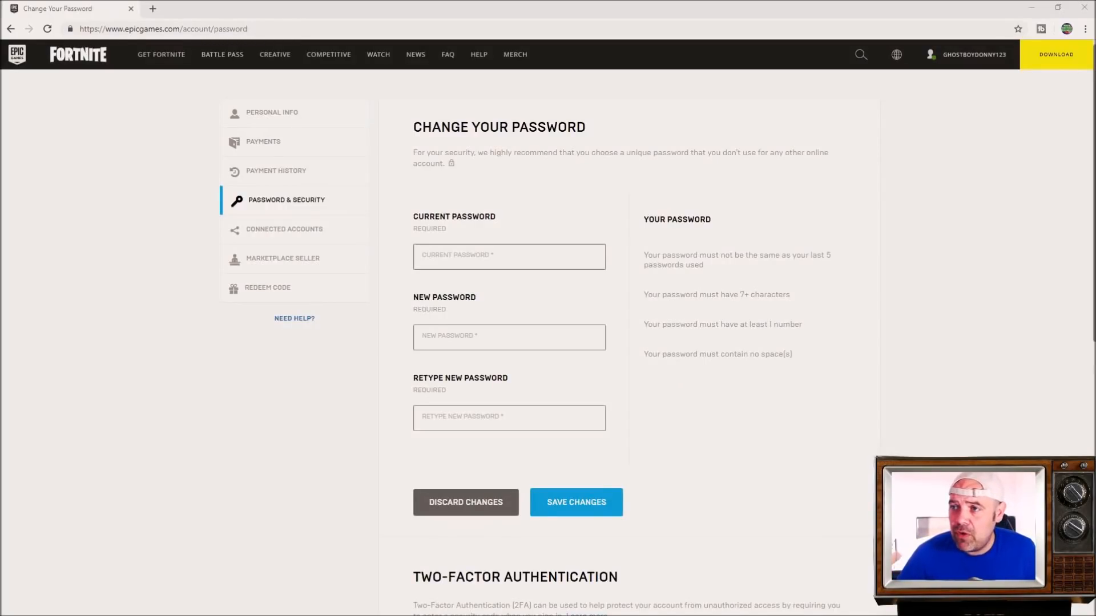
{"action": "mouse_move", "coordinate": [279, 209]}
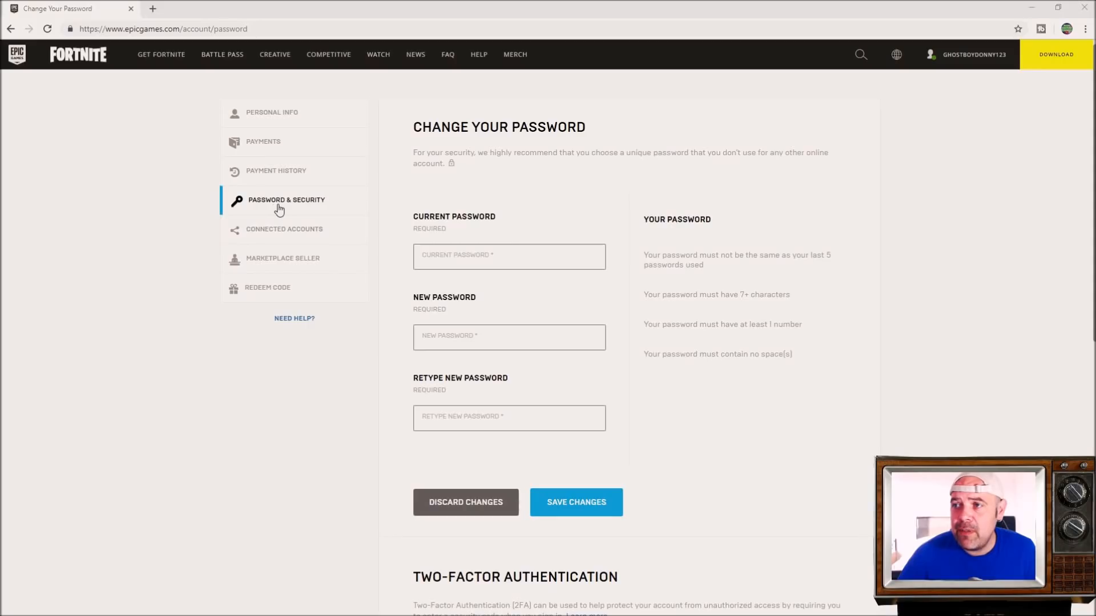
{"action": "scroll", "scroll_direction": "down", "scroll_amount": 3}
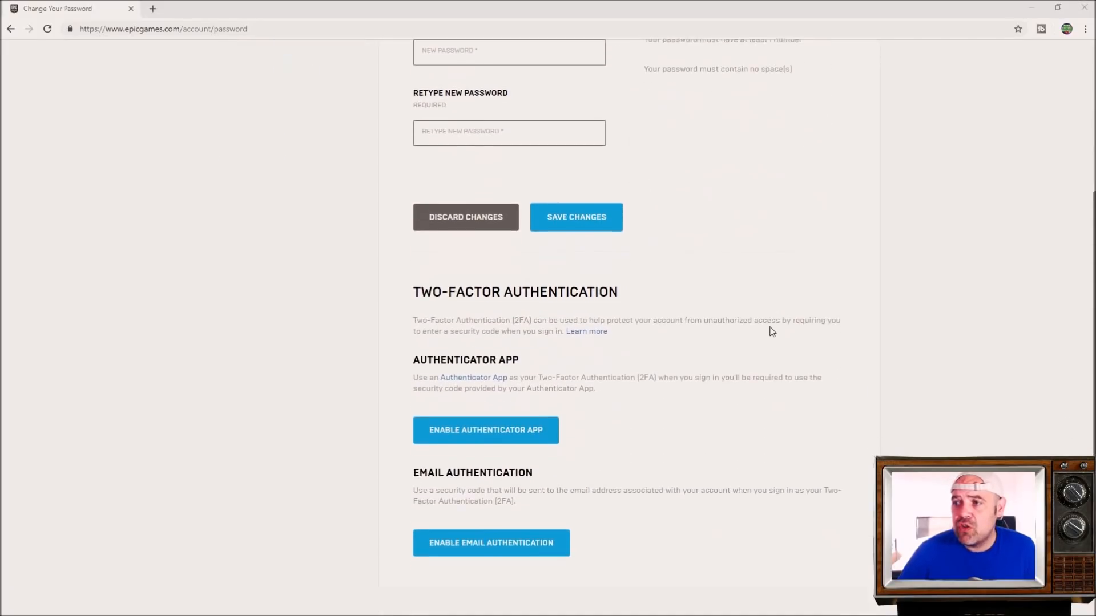
{"action": "scroll", "scroll_direction": "down", "scroll_amount": 3}
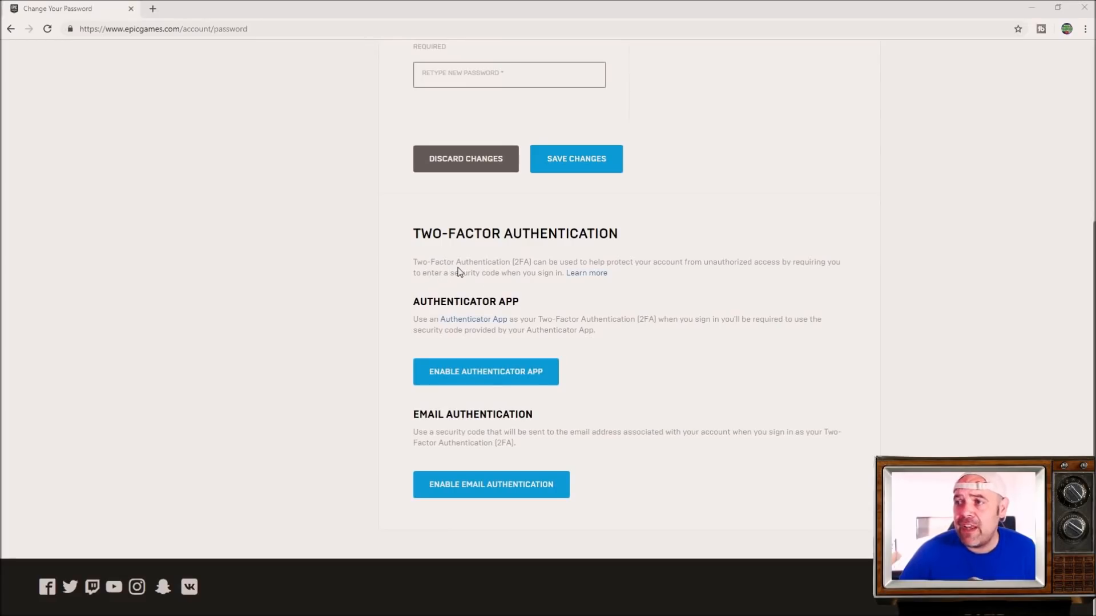
{"action": "mouse_move", "coordinate": [507, 266]}
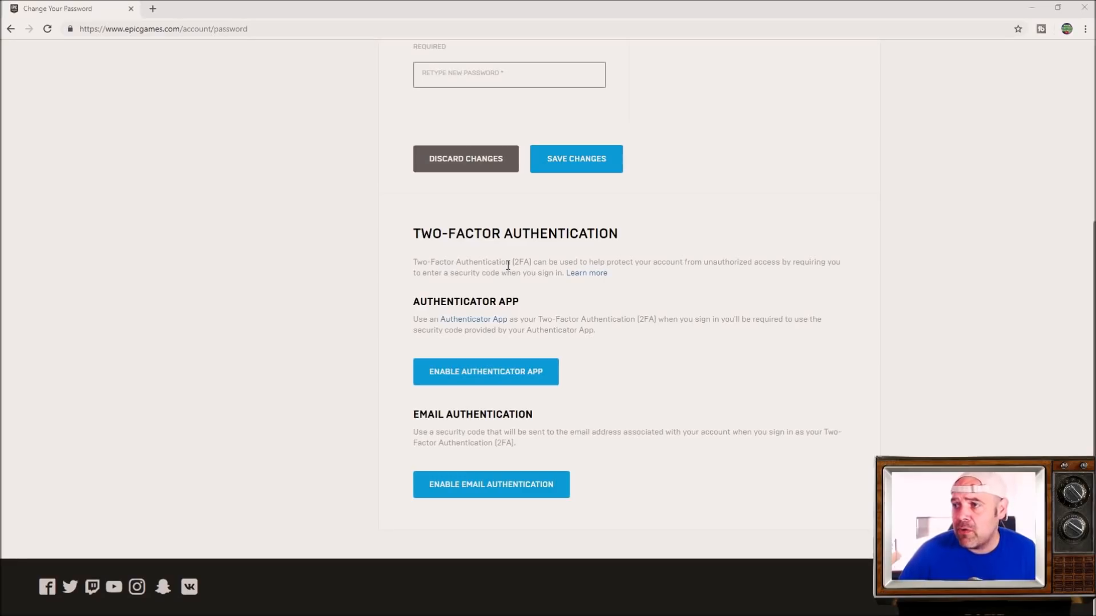
{"action": "mouse_move", "coordinate": [506, 286]}
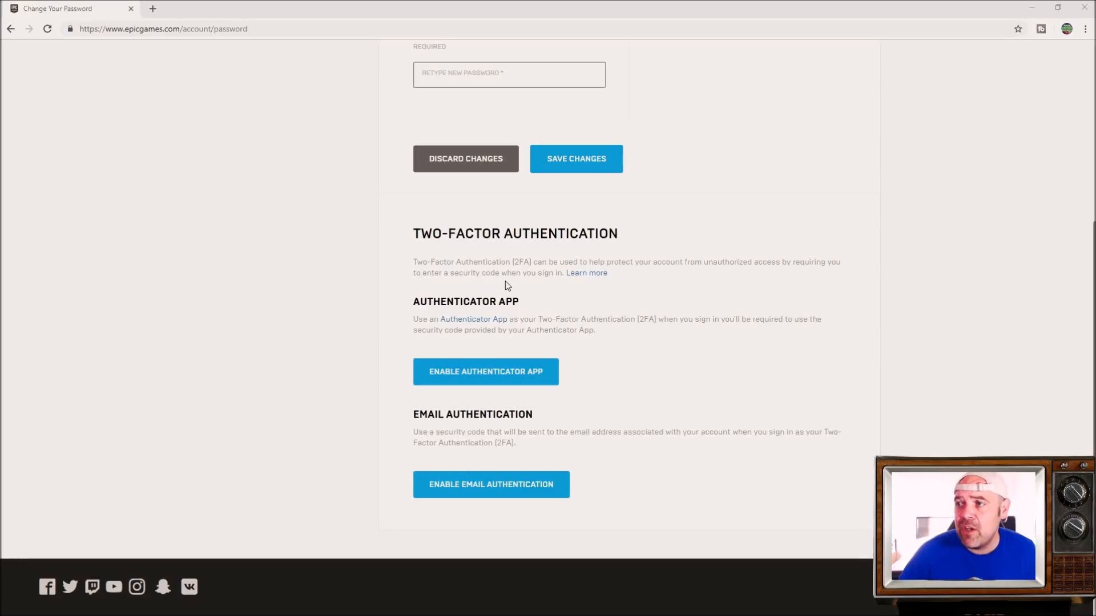
{"action": "mouse_move", "coordinate": [521, 286]}
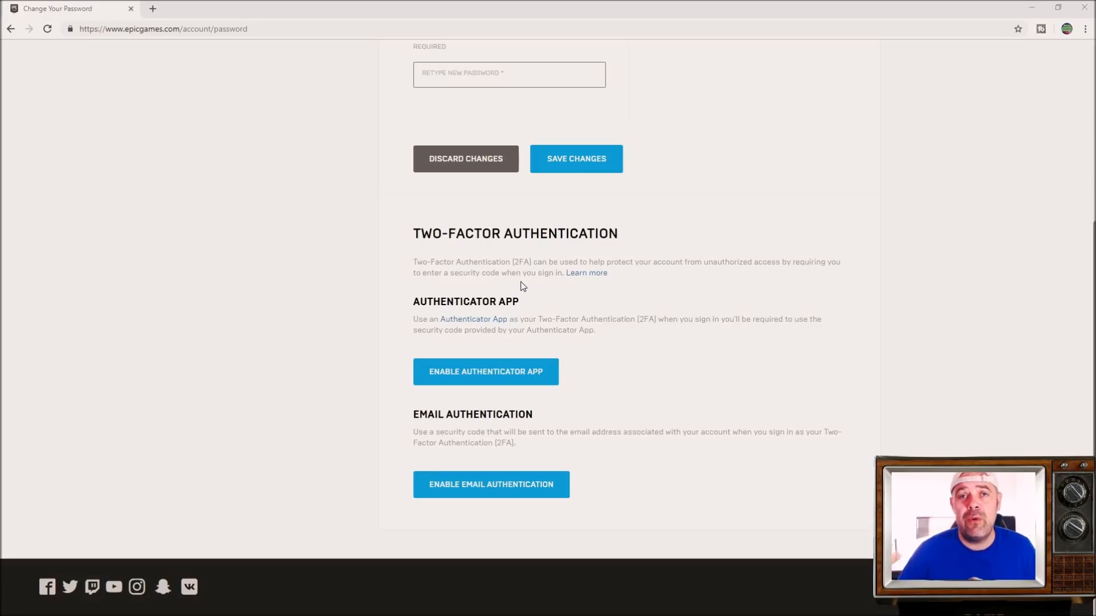
{"action": "mouse_move", "coordinate": [411, 336]}
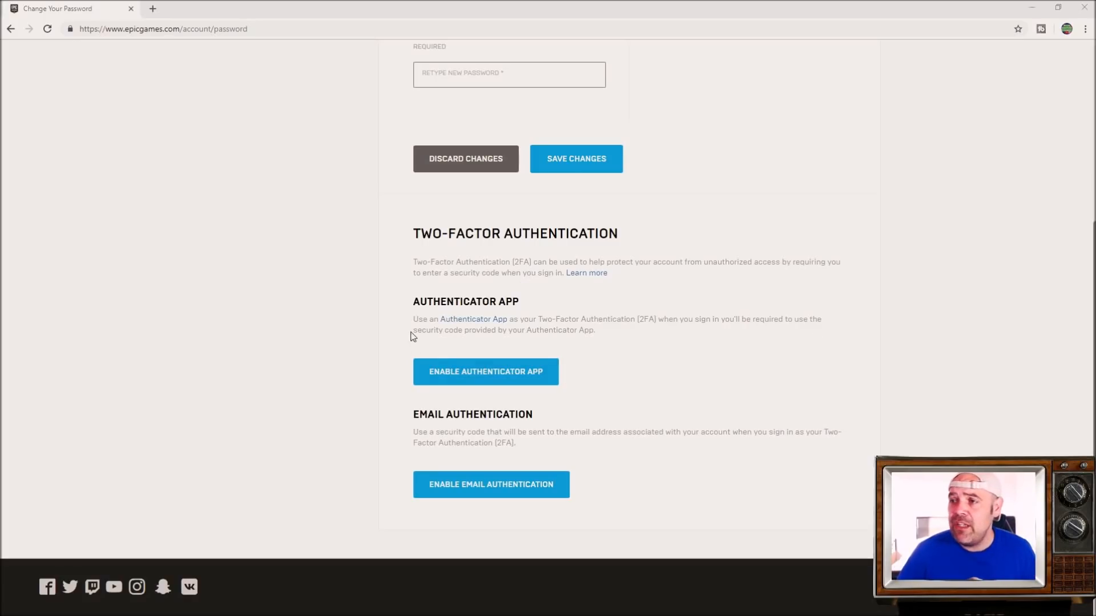
{"action": "mouse_move", "coordinate": [427, 430]}
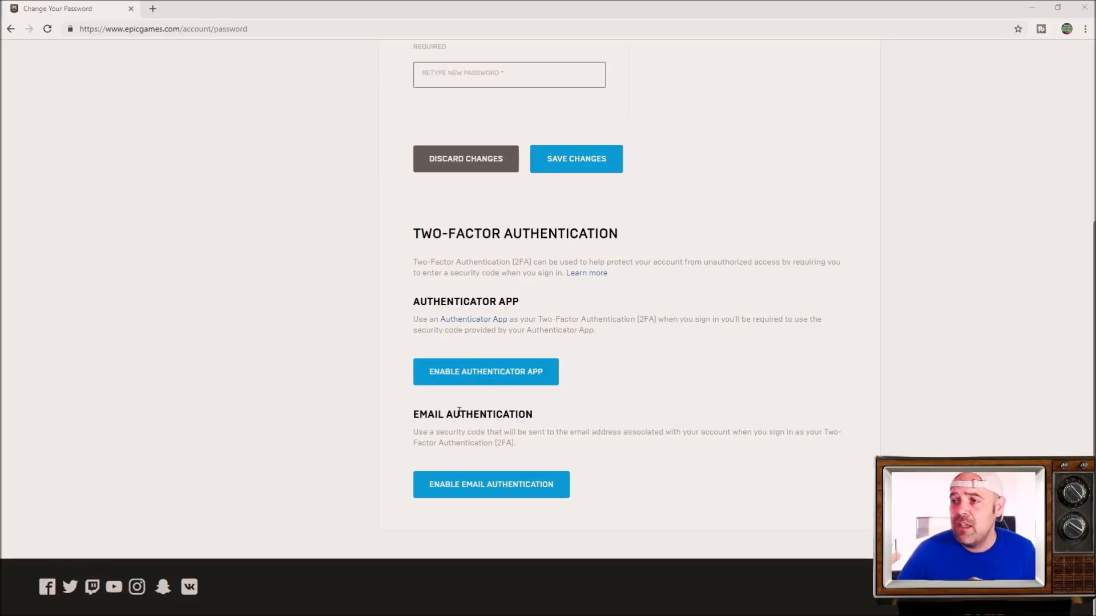
{"action": "left_click", "coordinate": [485, 371]}
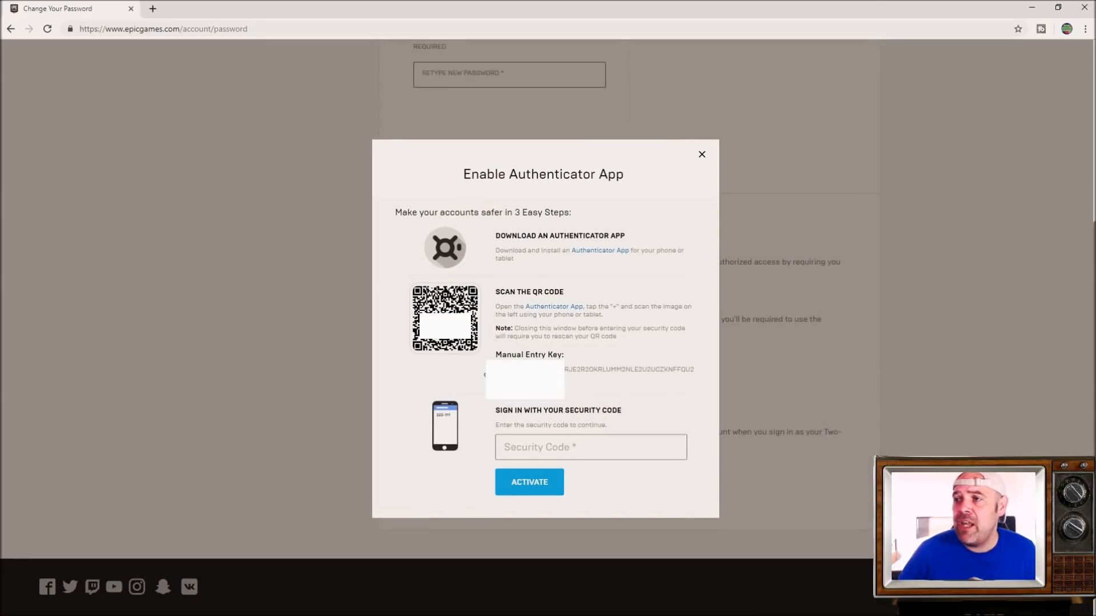
{"action": "mouse_move", "coordinate": [493, 259]}
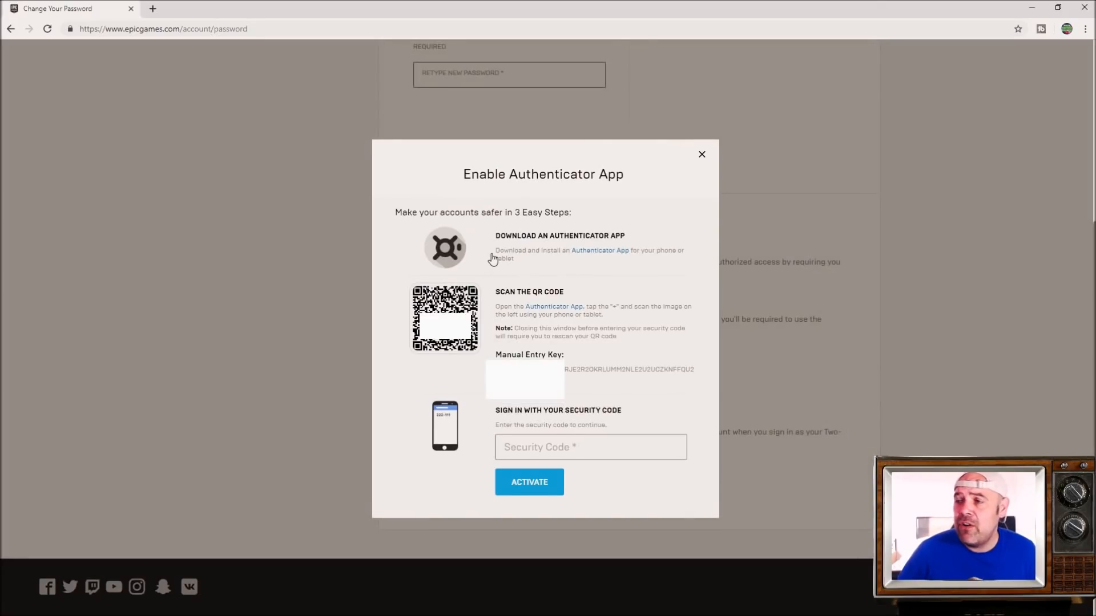
{"action": "mouse_move", "coordinate": [599, 250]}
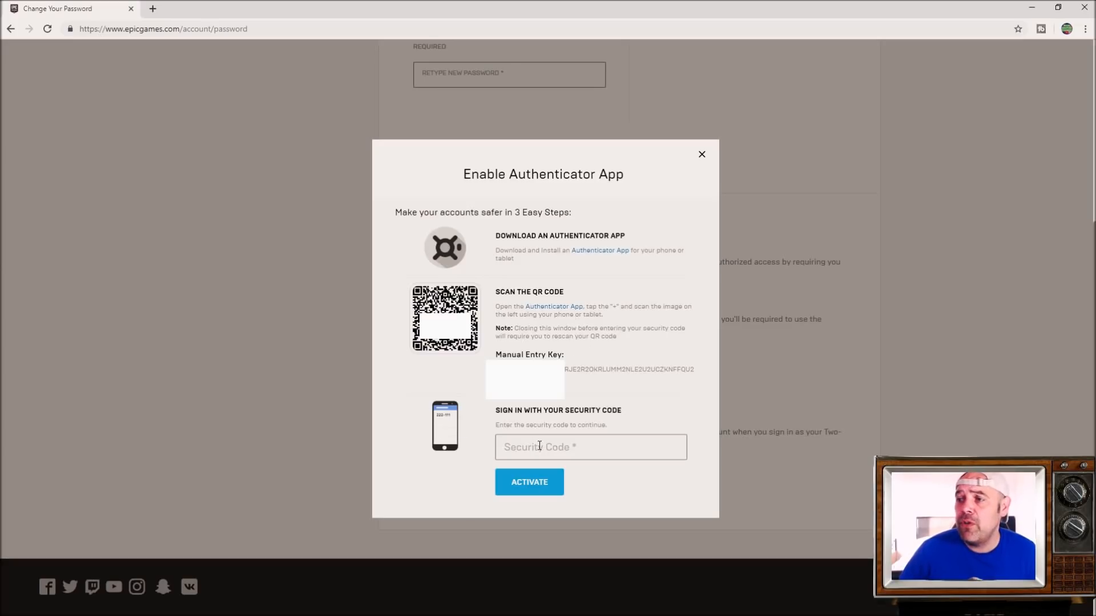
{"action": "mouse_move", "coordinate": [529, 482]}
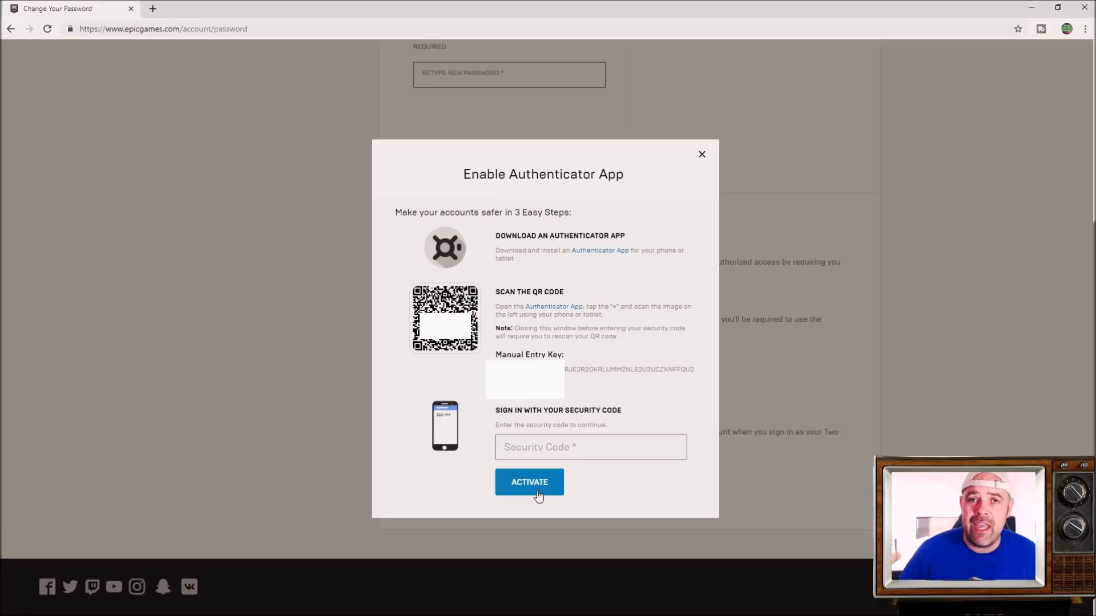
{"action": "mouse_move", "coordinate": [687, 121]}
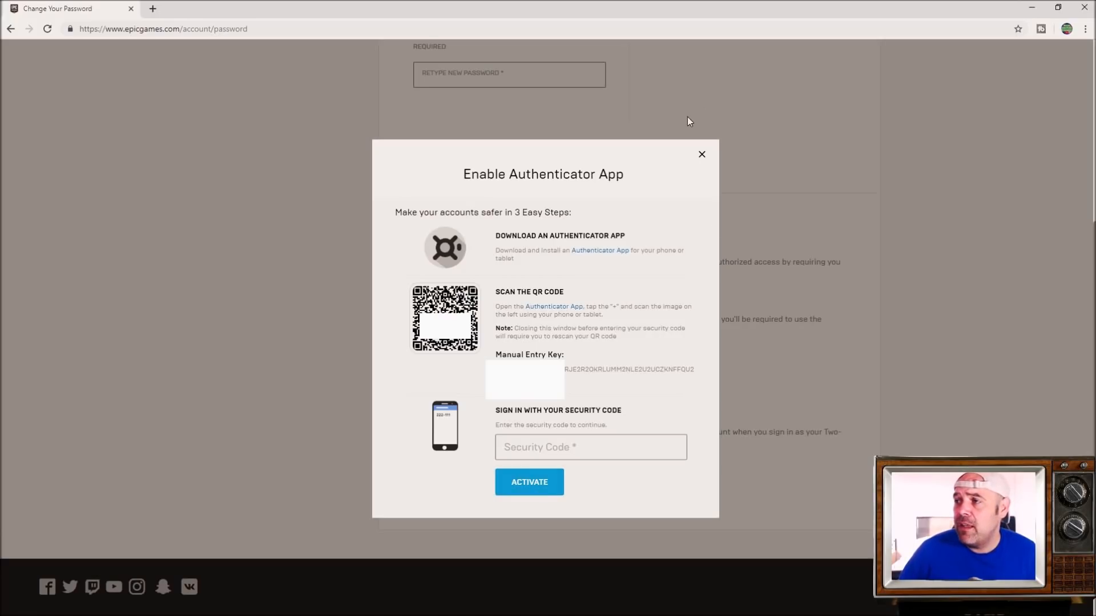
{"action": "left_click", "coordinate": [700, 153]}
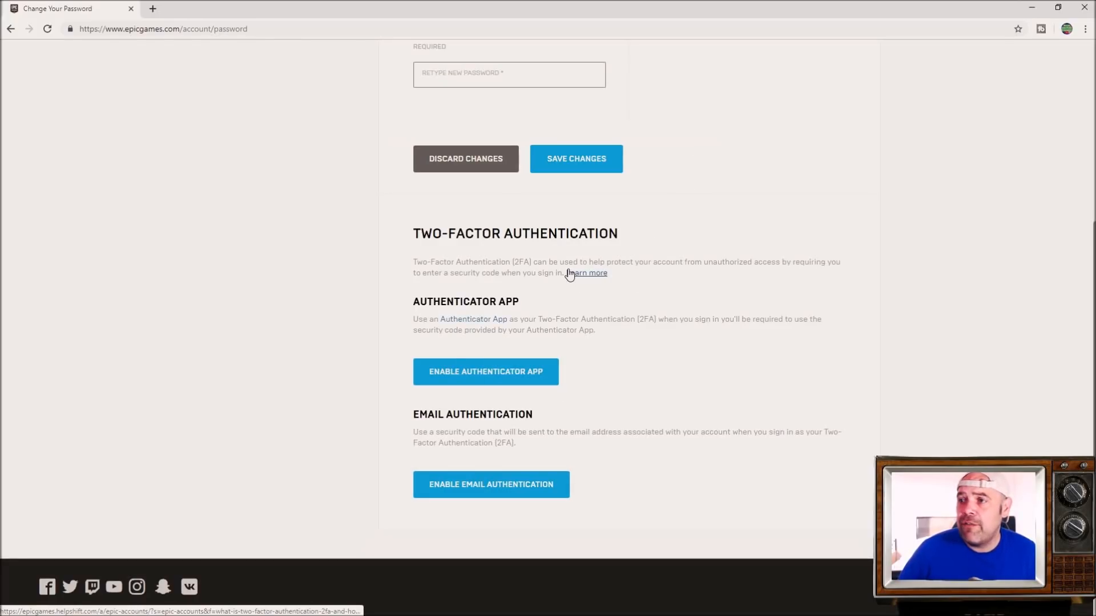
Step: Enable Email Authentication and get the Email Authentication Enabled confirmation
{"action": "left_click", "coordinate": [491, 485]}
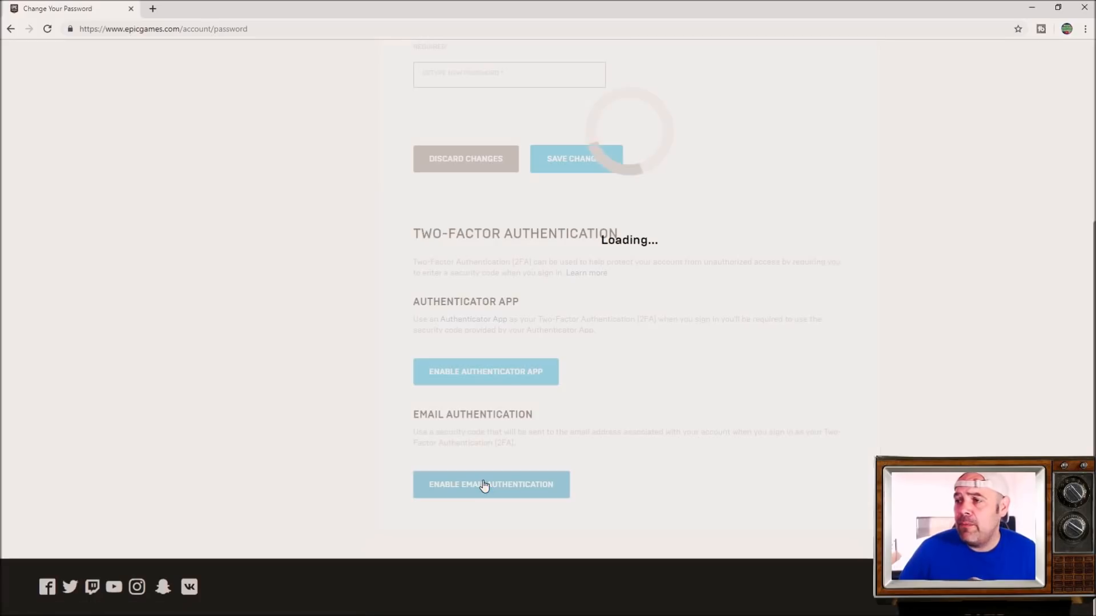
{"action": "left_click", "coordinate": [490, 484]}
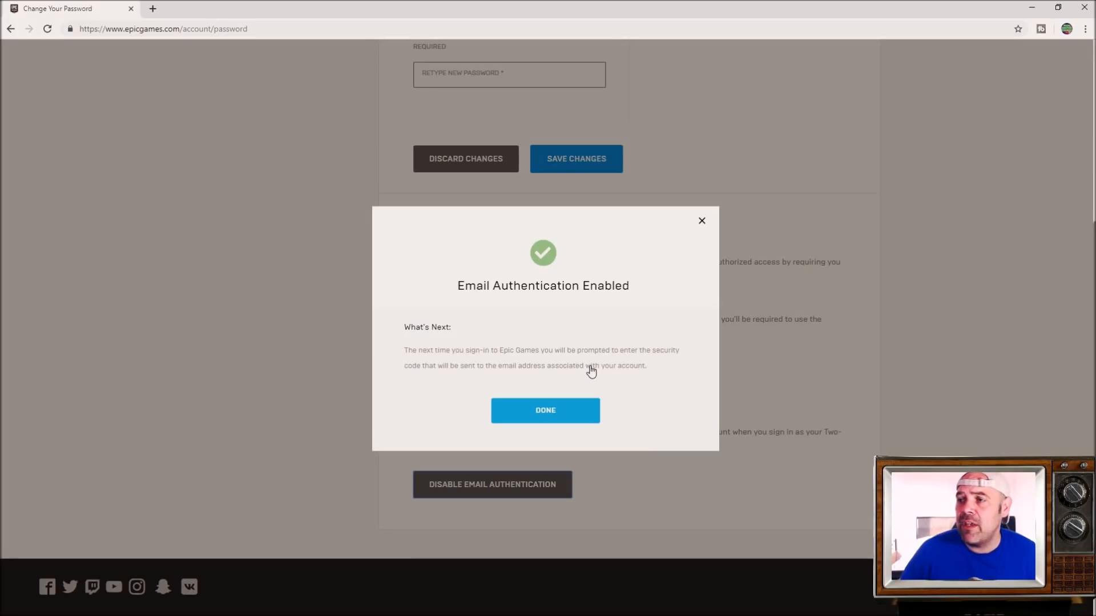
{"action": "mouse_move", "coordinate": [545, 365]}
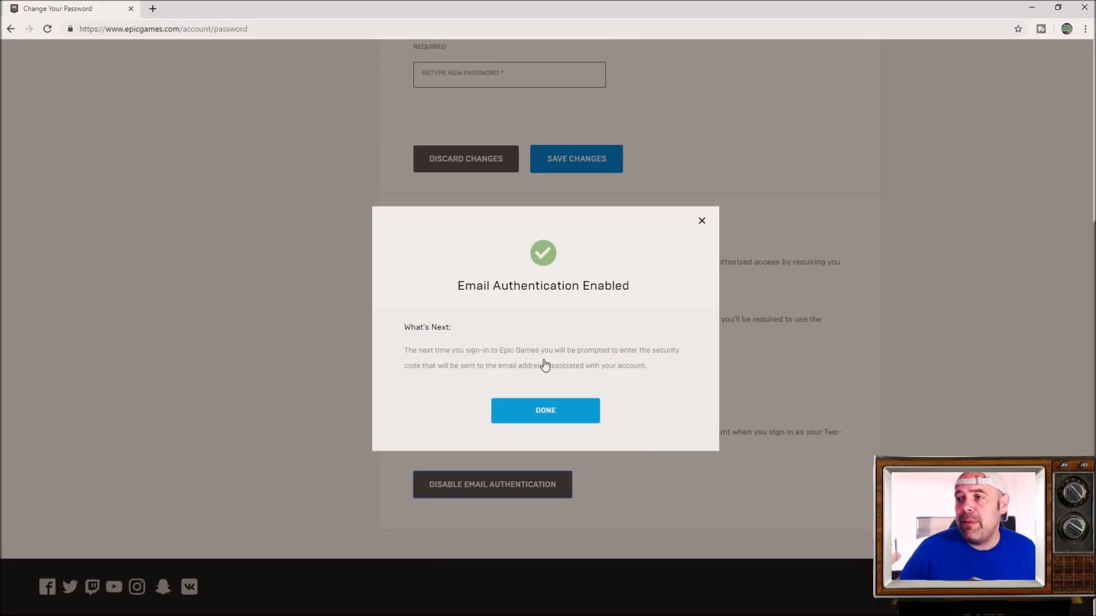
{"action": "mouse_move", "coordinate": [632, 359]}
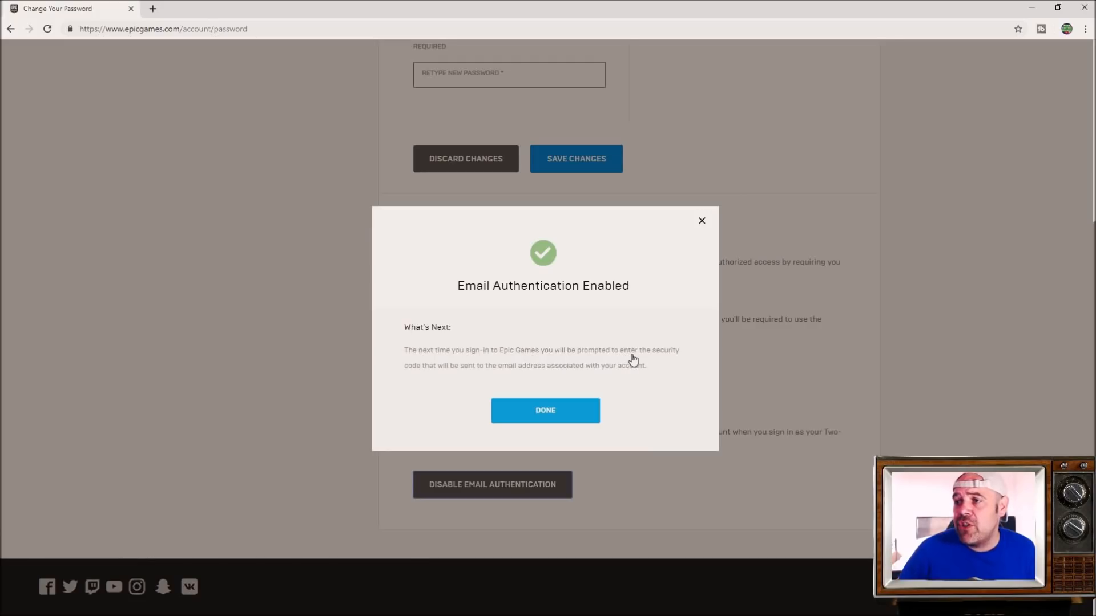
{"action": "mouse_move", "coordinate": [491, 380]}
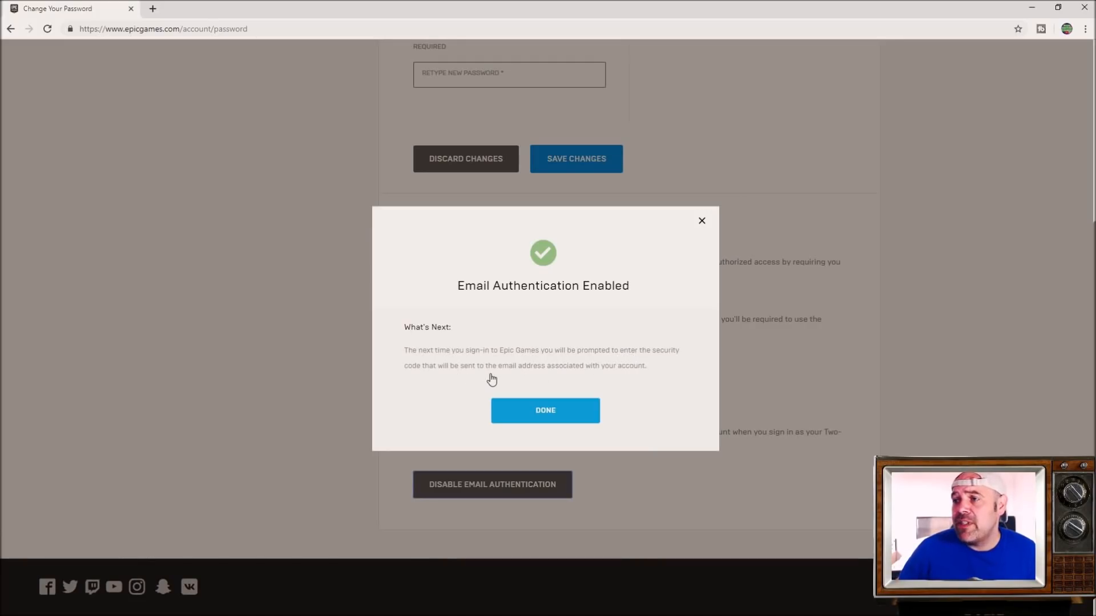
{"action": "mouse_move", "coordinate": [598, 376]}
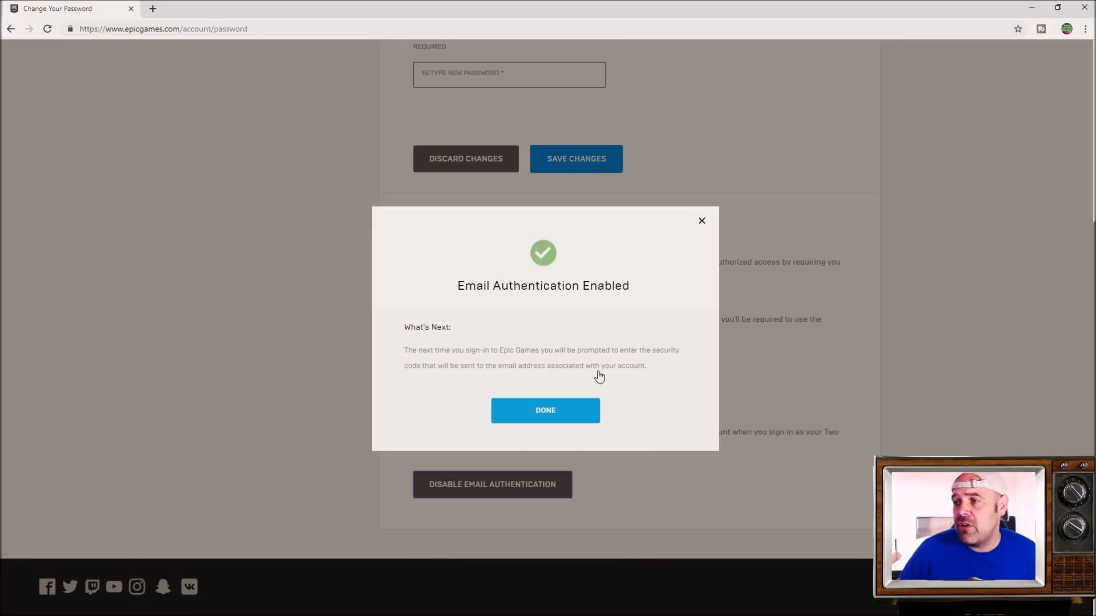
{"action": "mouse_move", "coordinate": [627, 374]}
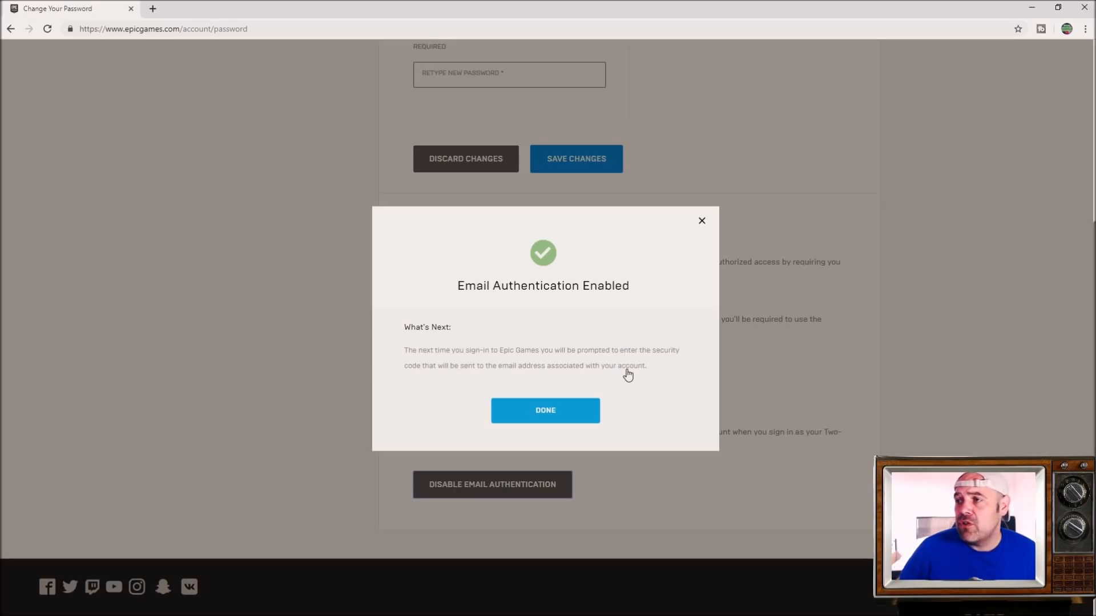
{"action": "mouse_move", "coordinate": [703, 222]}
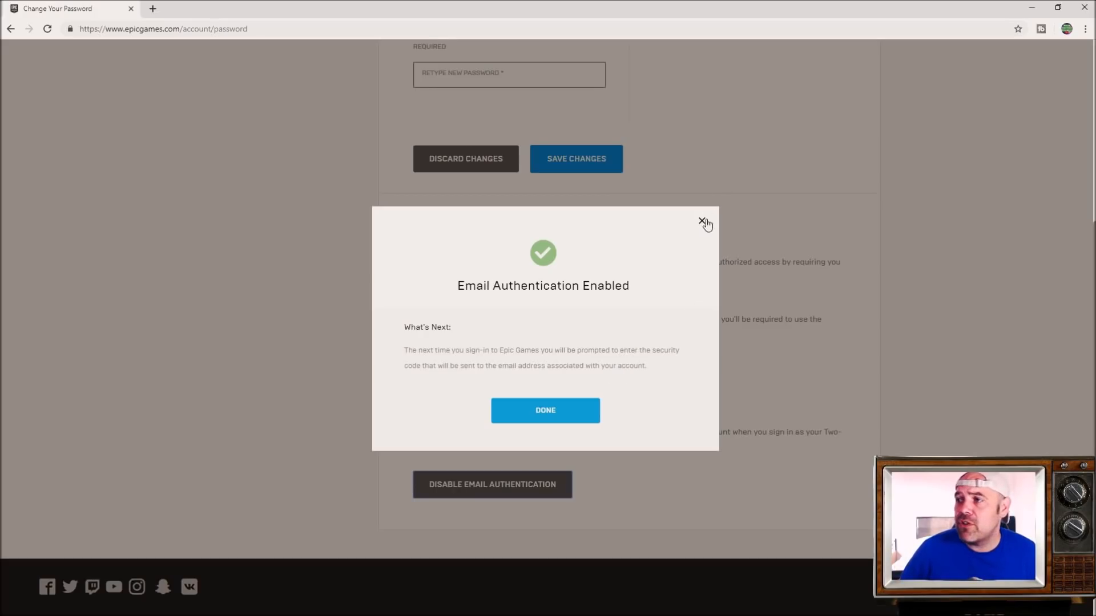
Step: Close the Email Authentication Enabled confirmation dialog with its X
{"action": "left_click", "coordinate": [703, 221]}
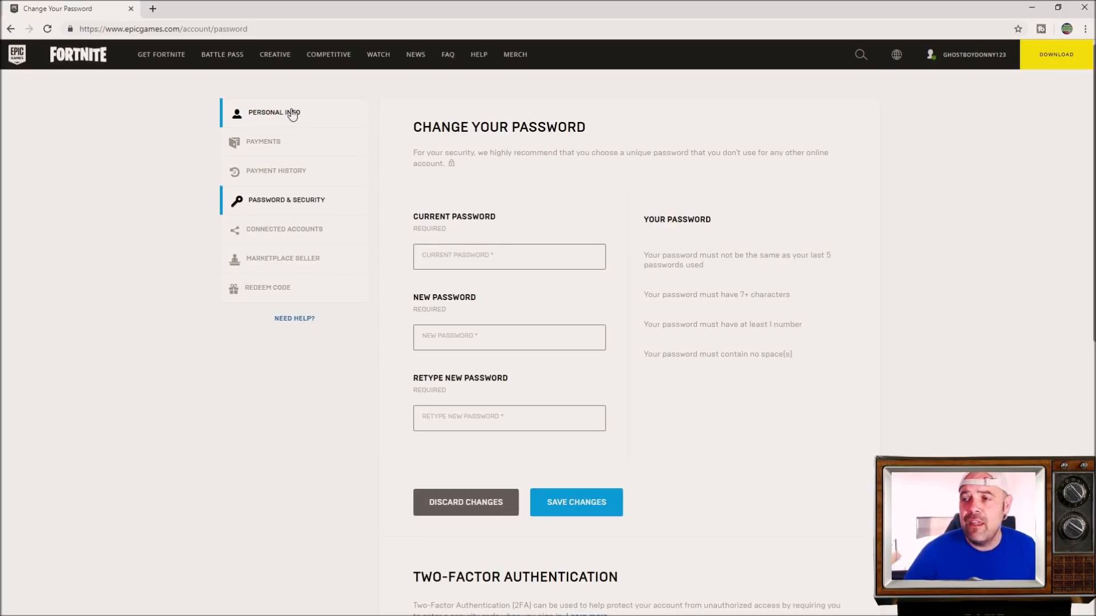
{"action": "mouse_move", "coordinate": [538, 440]}
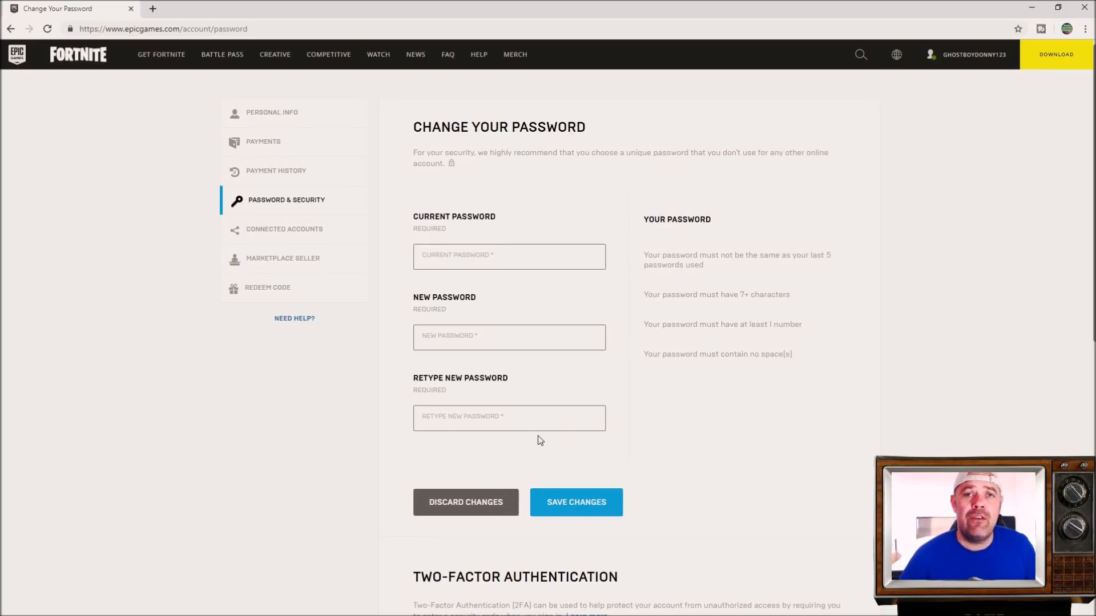